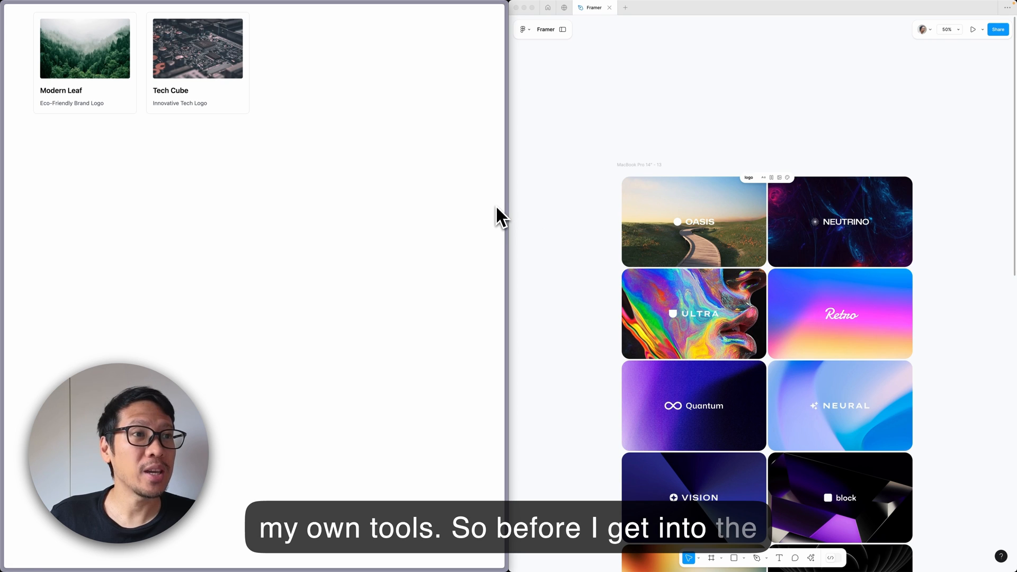
mouse_move(690, 220)
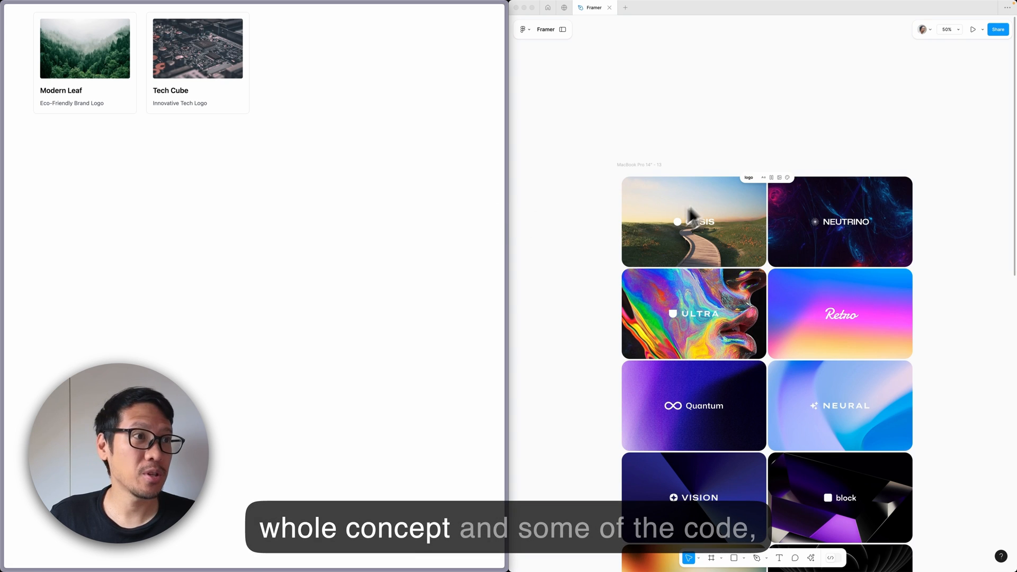
mouse_move(465, 200)
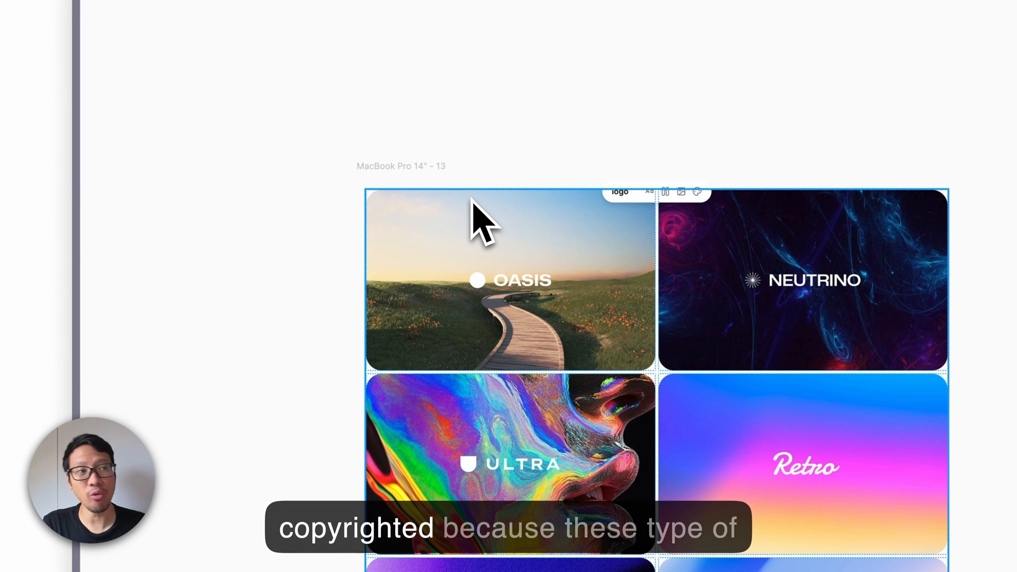
Open the Modern Leaf card and scroll through its description, photo gallery and $28.00 price.
scroll(down, 3)
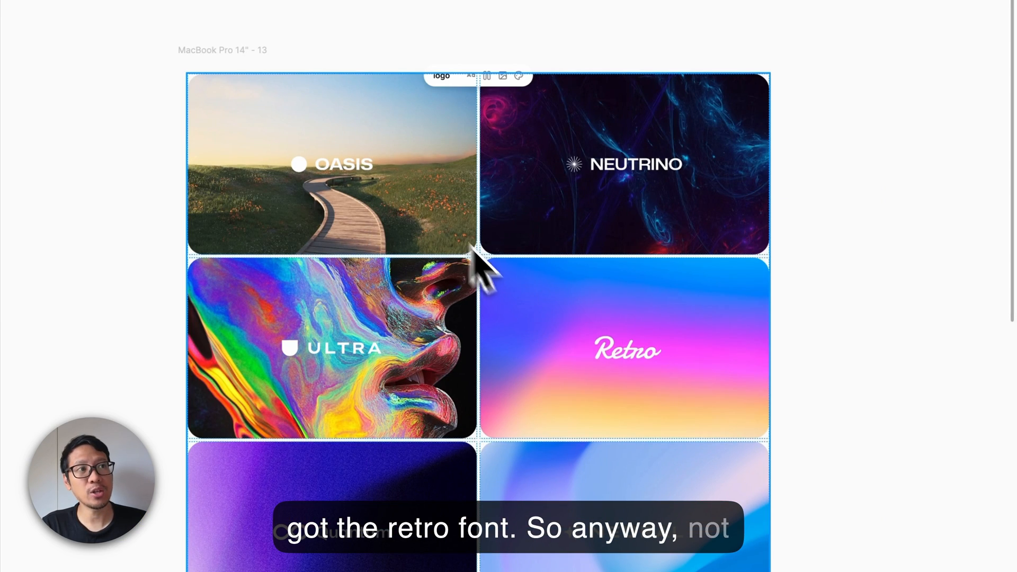
mouse_move(460, 227)
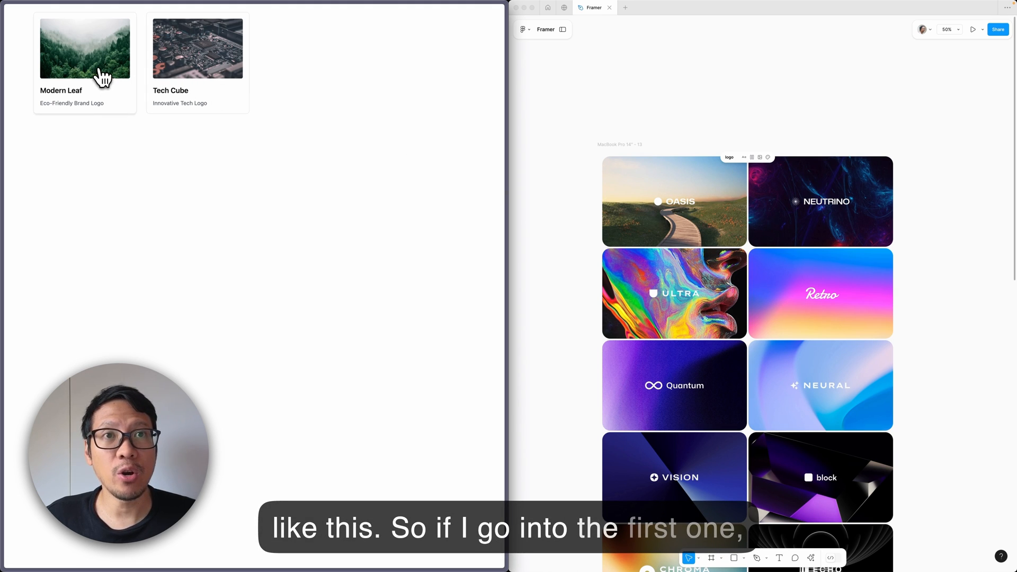
click(84, 49)
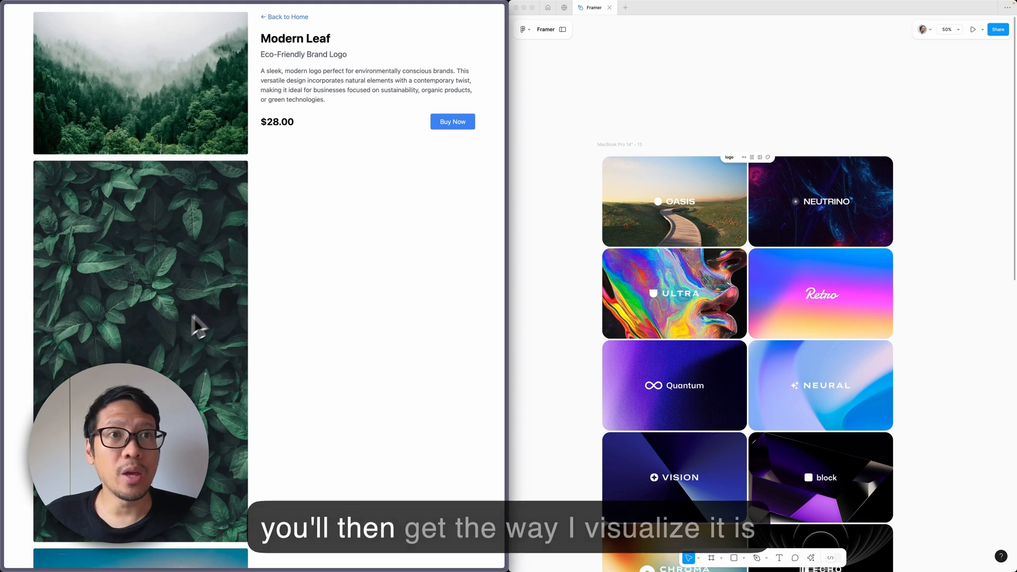
scroll(down, 3)
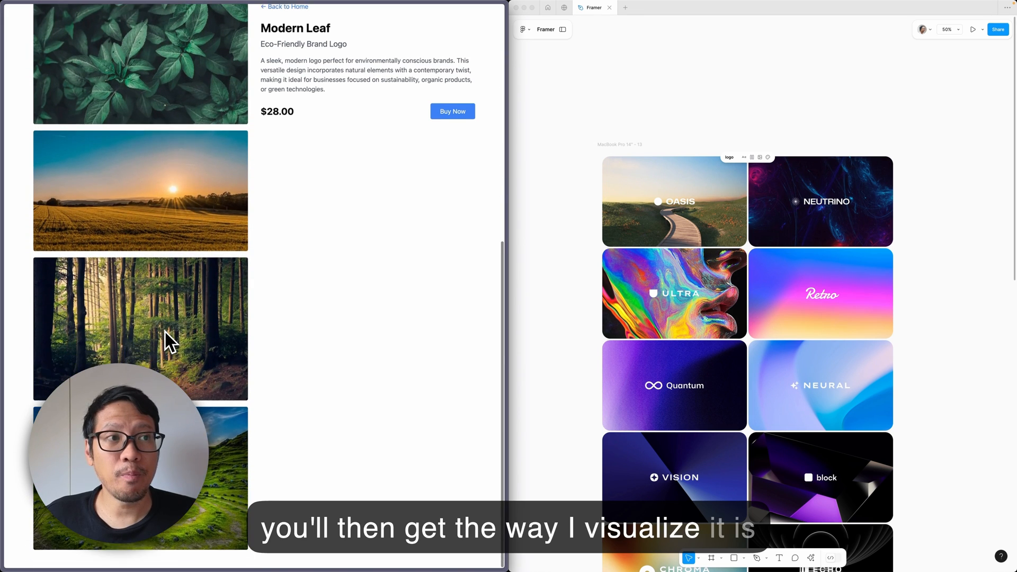
scroll(down, 3)
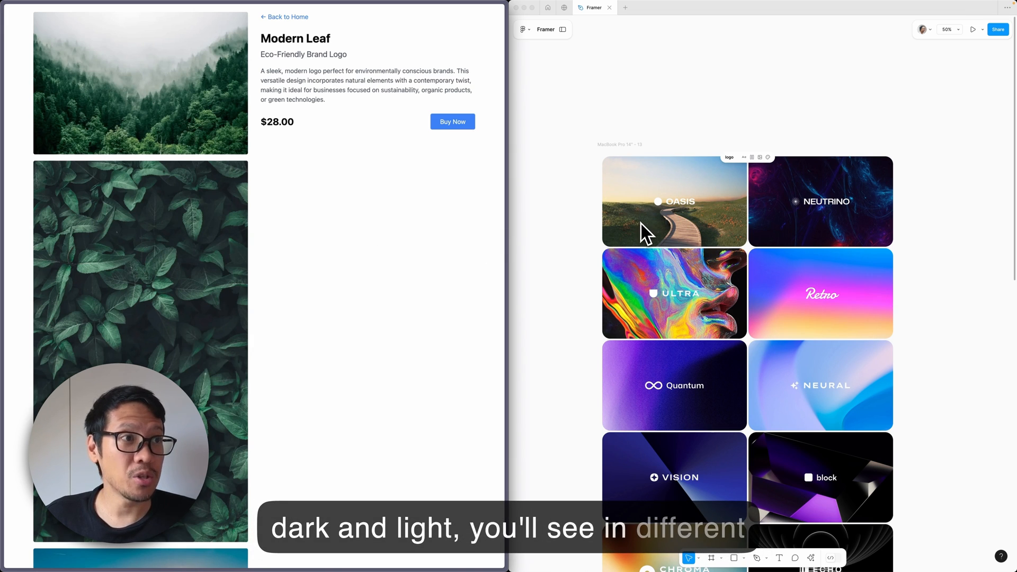
mouse_move(700, 234)
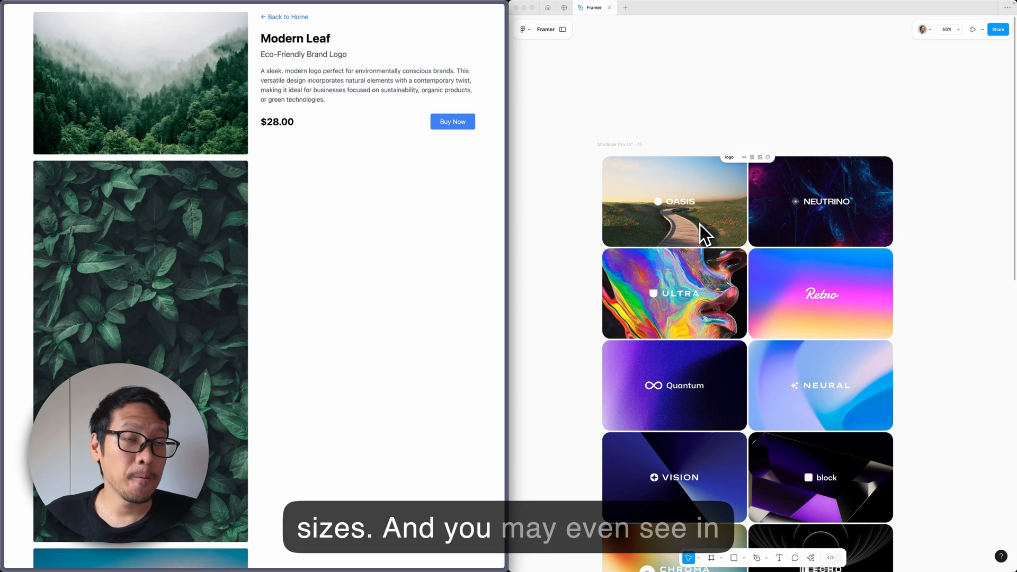
mouse_move(644, 228)
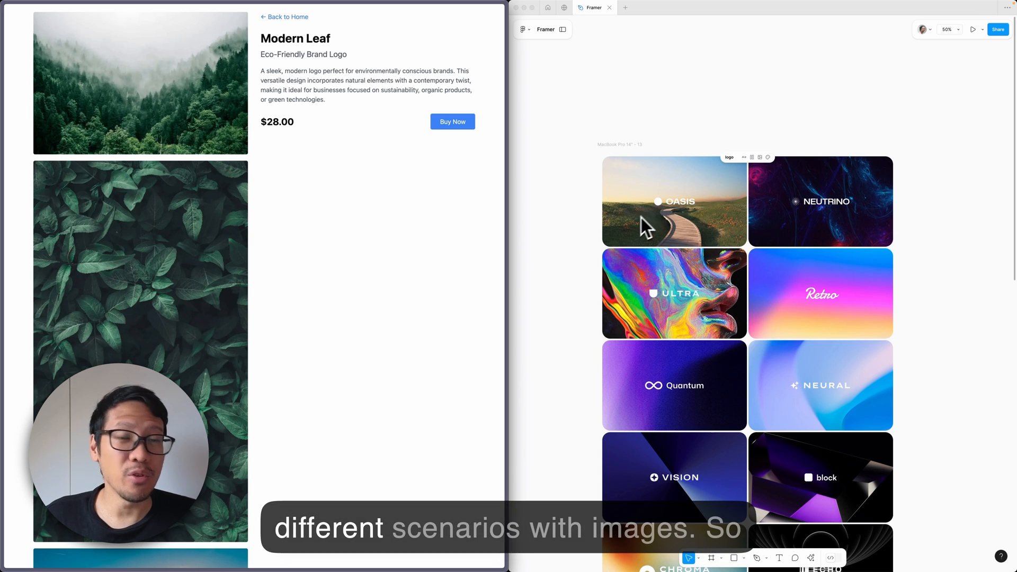
mouse_move(636, 232)
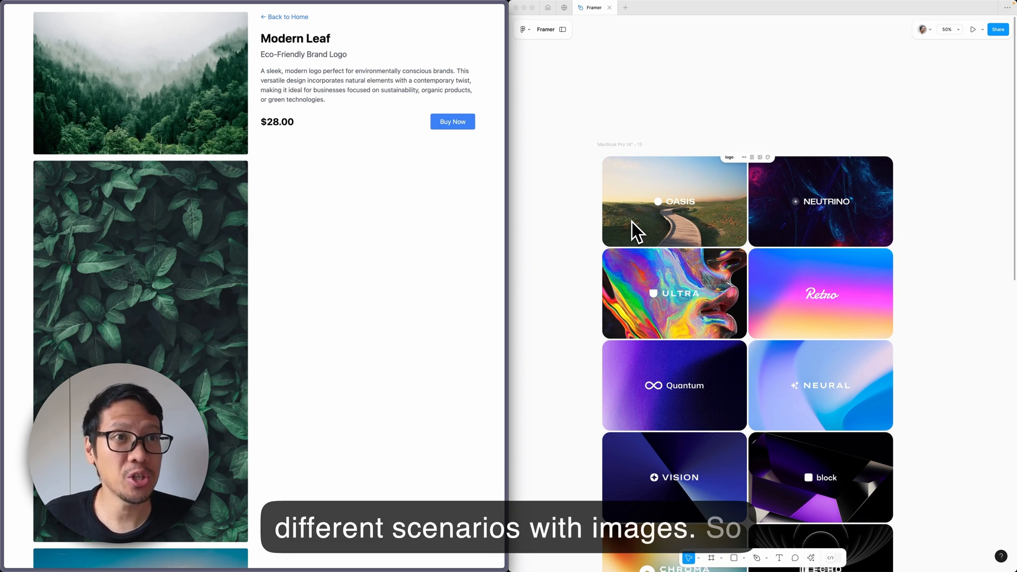
mouse_move(191, 217)
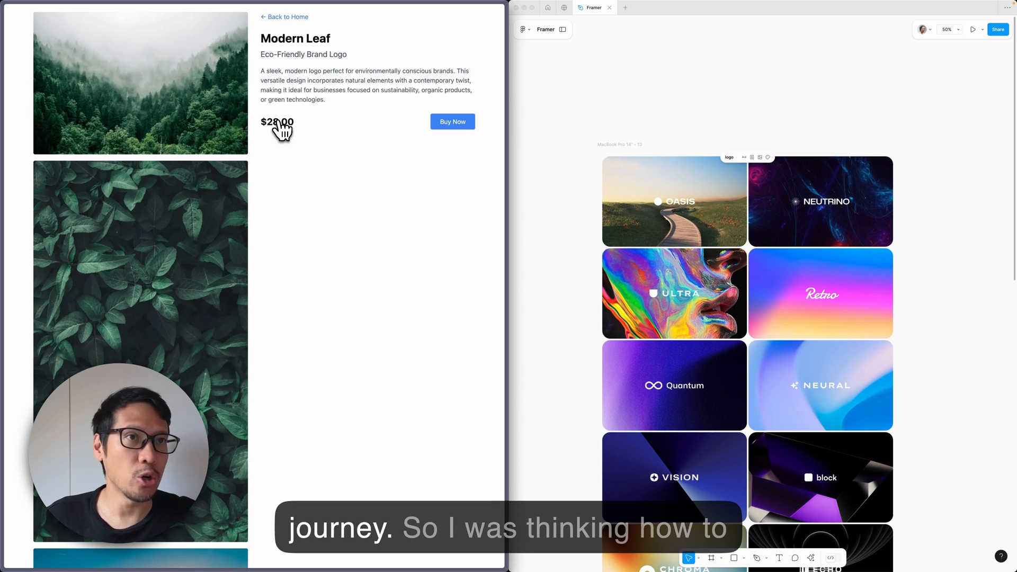
mouse_move(190, 158)
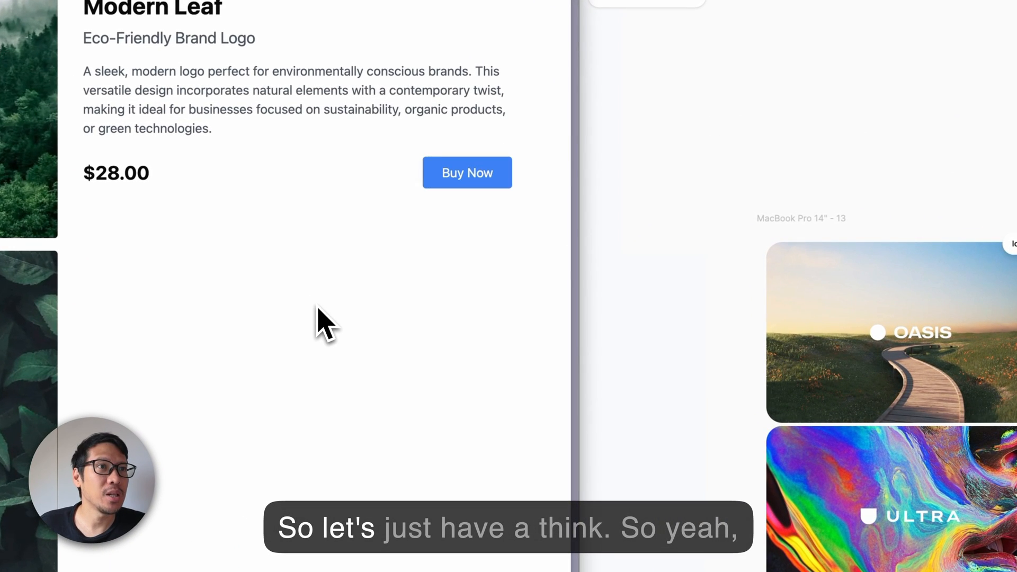
mouse_move(389, 328)
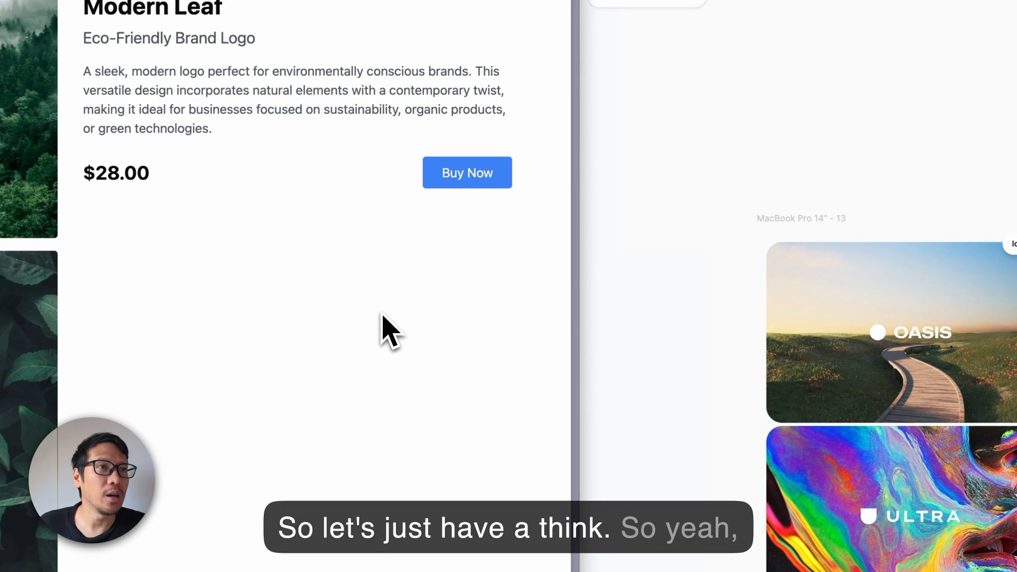
mouse_move(334, 343)
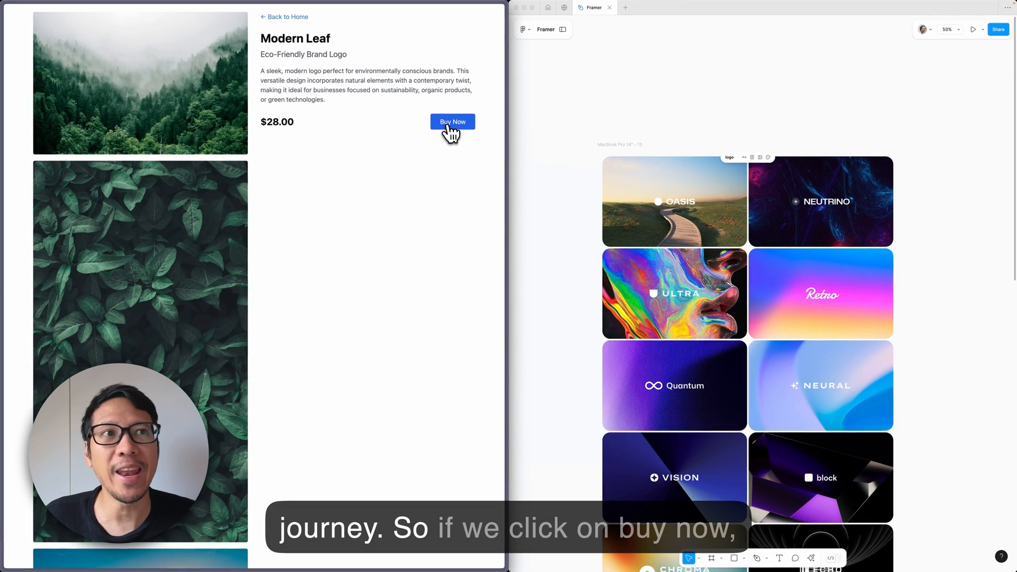
Pay $28.00 for Modern Leaf with CVC 123, name John Doe and postcode AB12C3D.
click(452, 122)
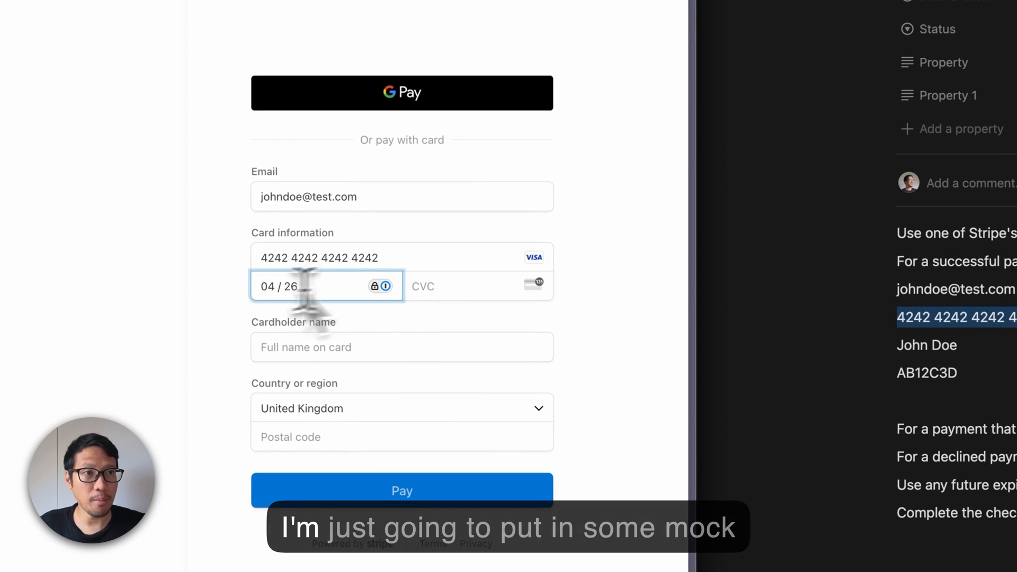
text(123)
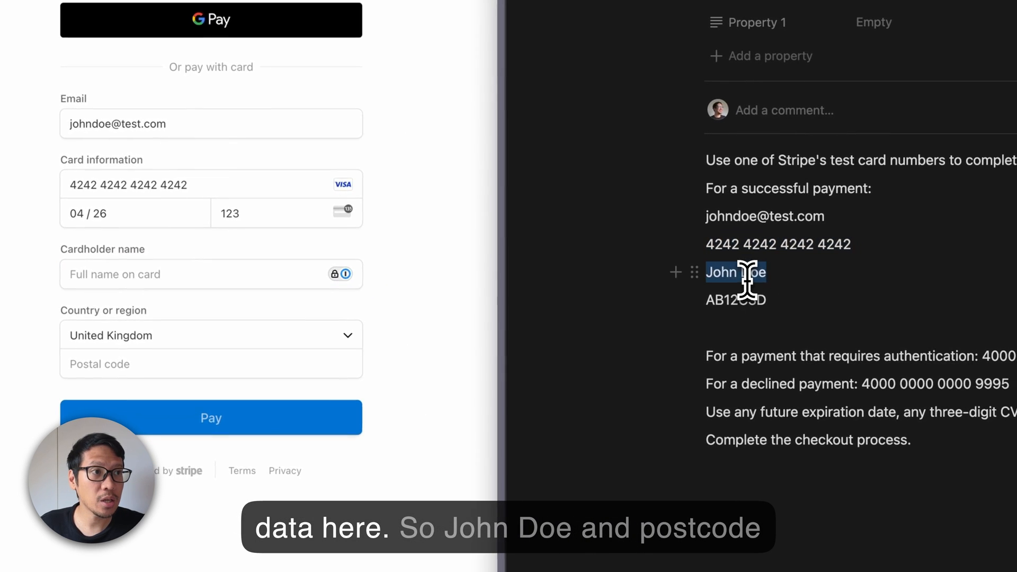
text(John Doe)
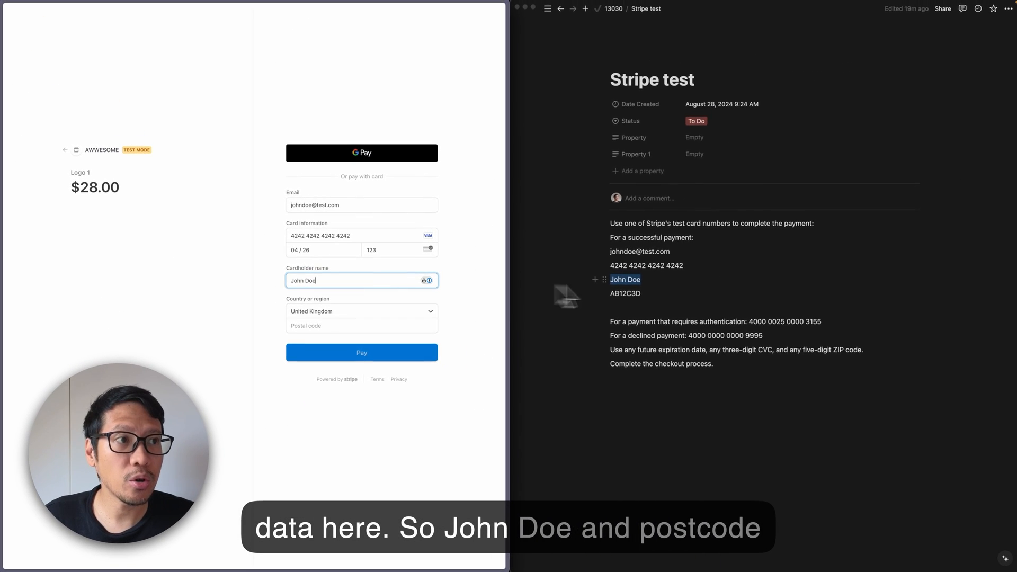
click(361, 324)
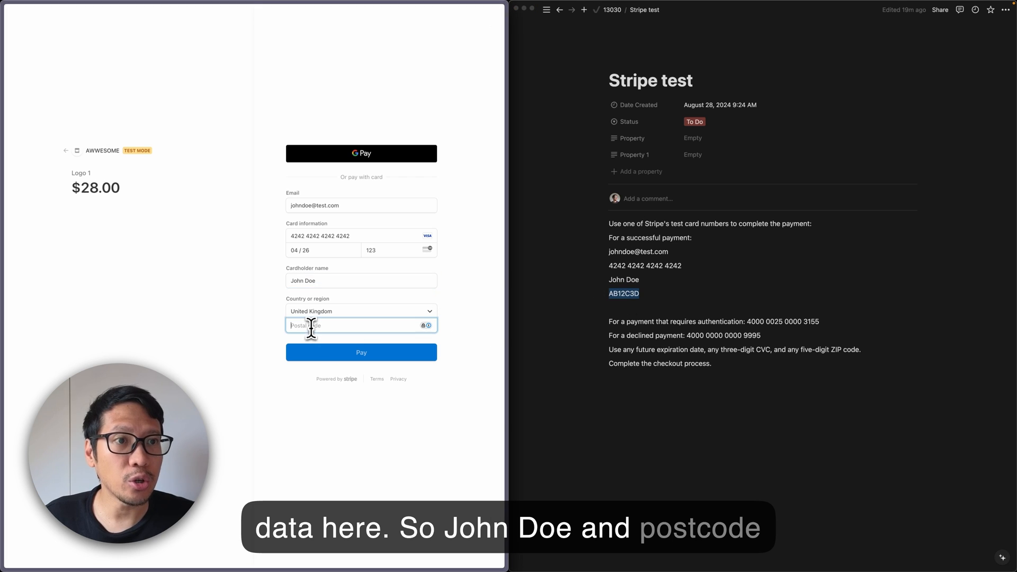
click(361, 352)
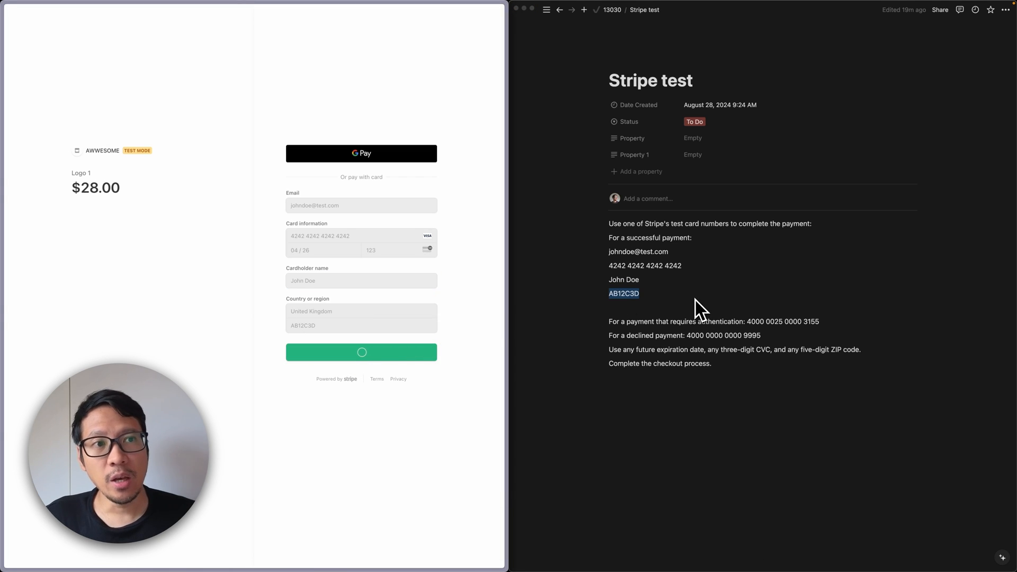
Finish the test payment and download the SVG logo pack from the thank-you page.
click(361, 352)
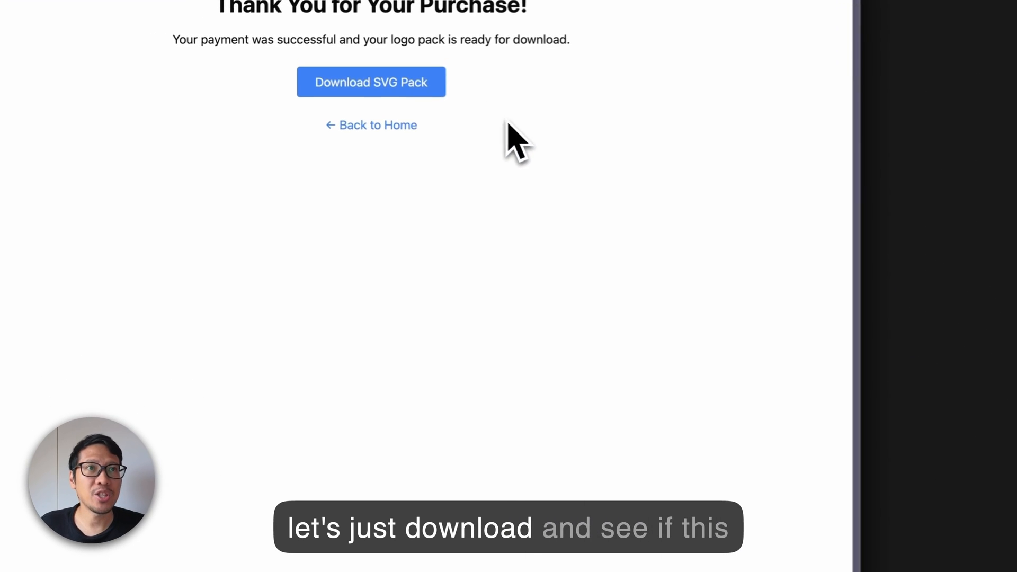
click(370, 82)
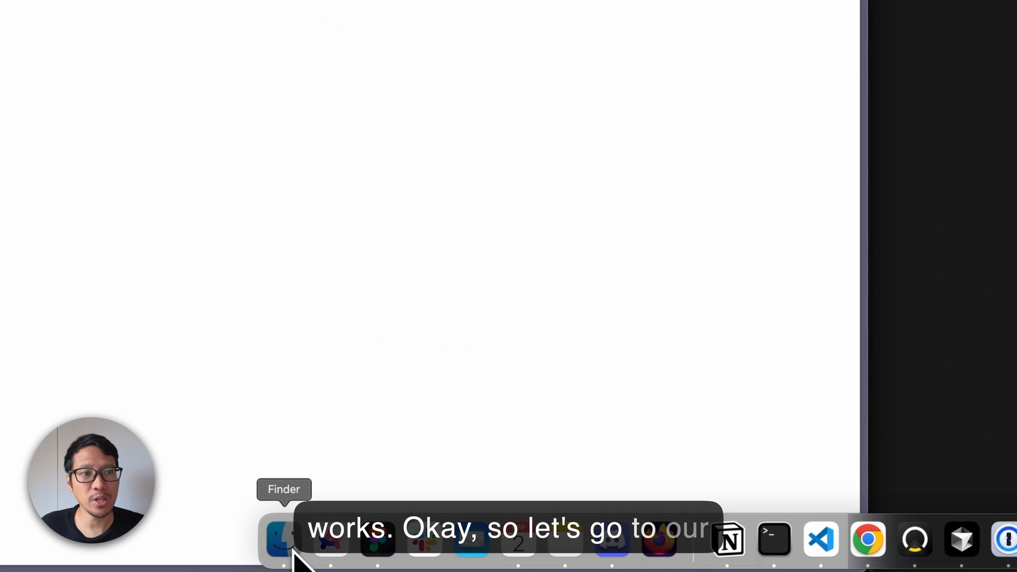
Open Finder's Downloads folder and launch logo-1 2.svg.
click(280, 538)
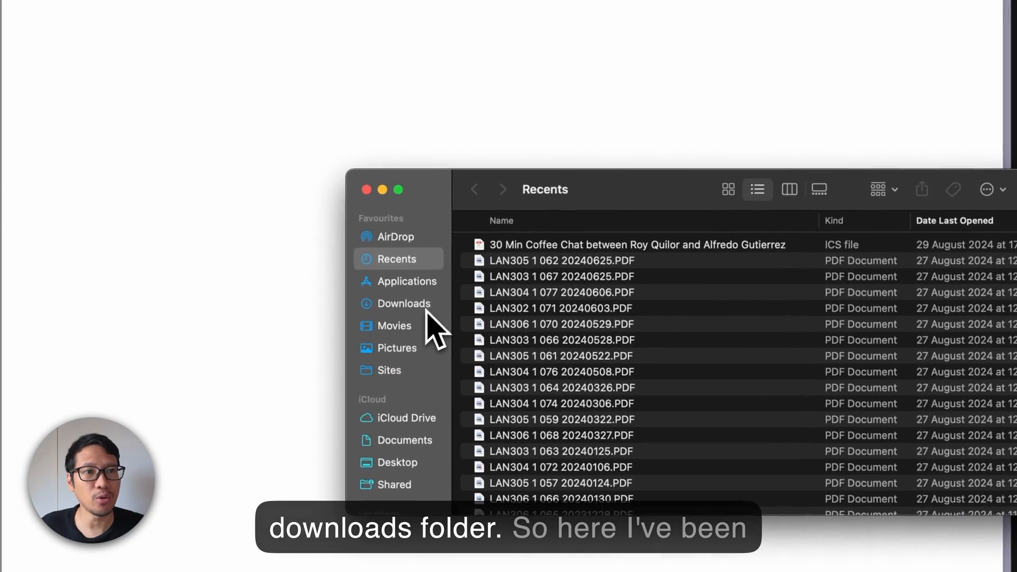
click(404, 302)
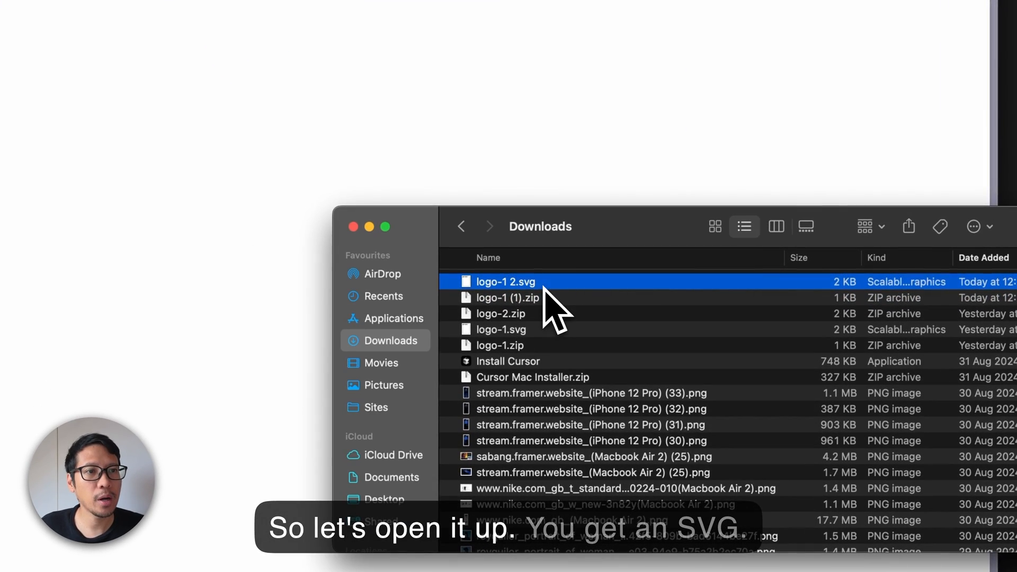
double_click(504, 281)
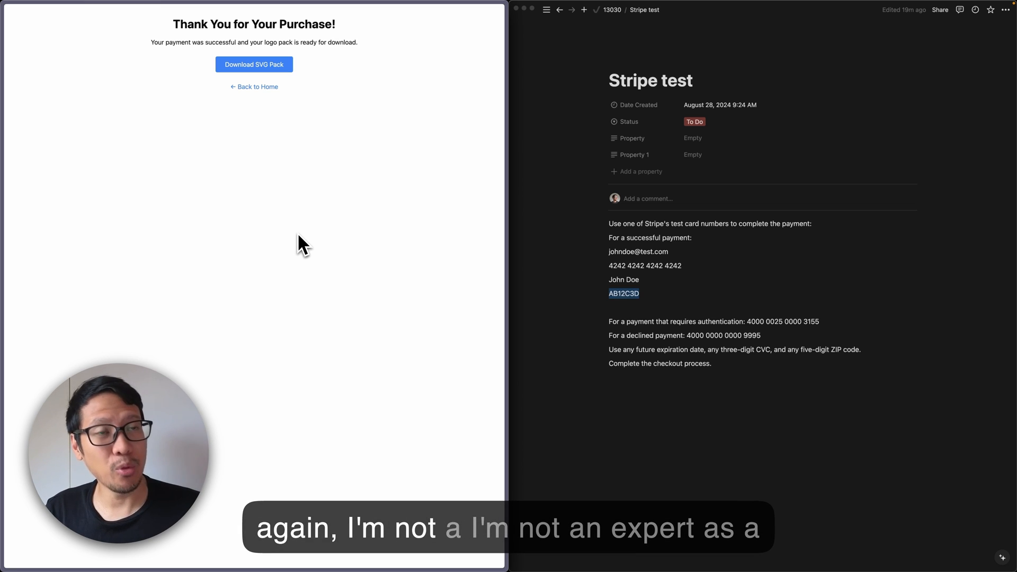
mouse_move(314, 164)
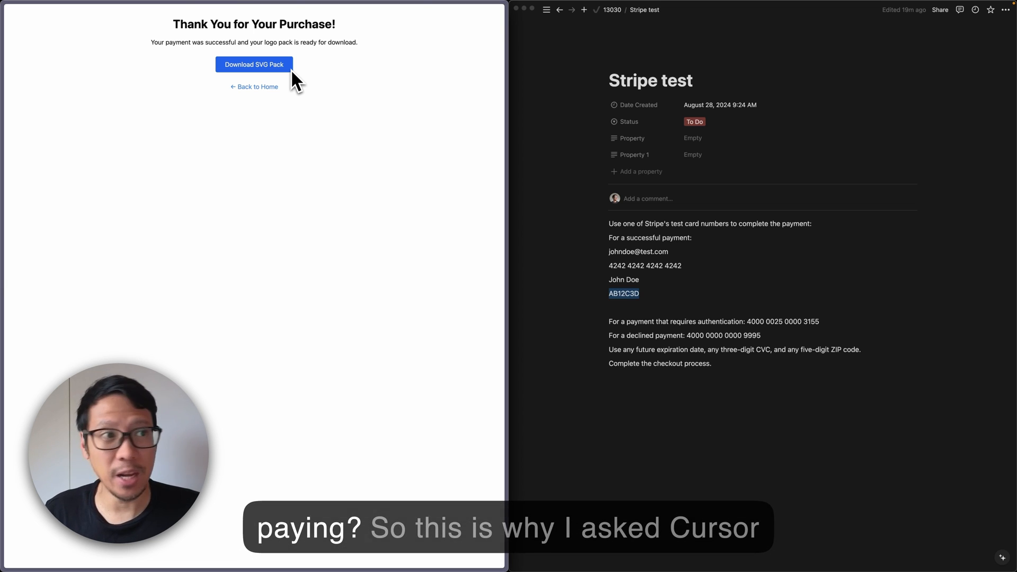
mouse_move(413, 324)
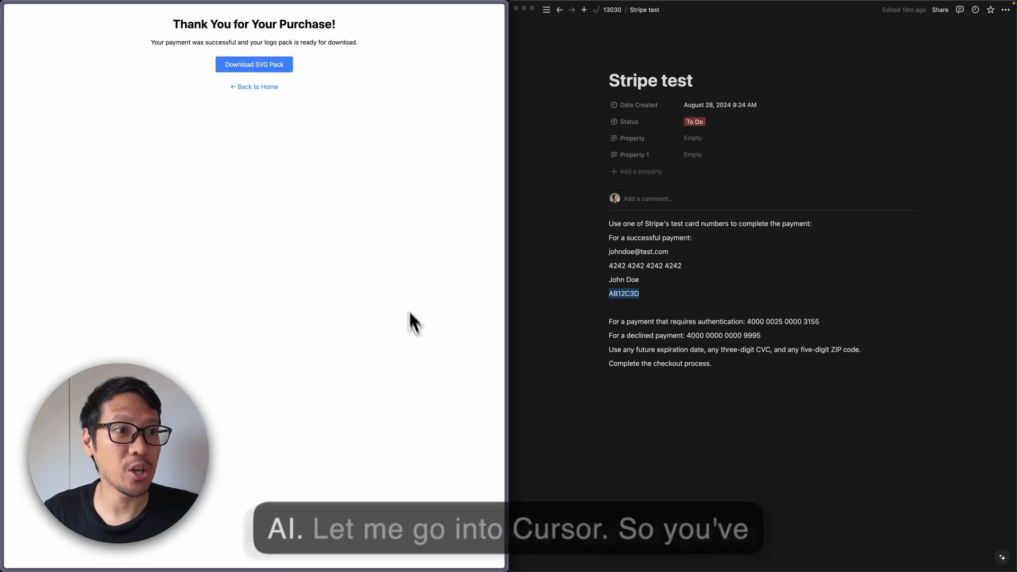
Bring the Cursor editor with the logo store project to the front.
click(374, 538)
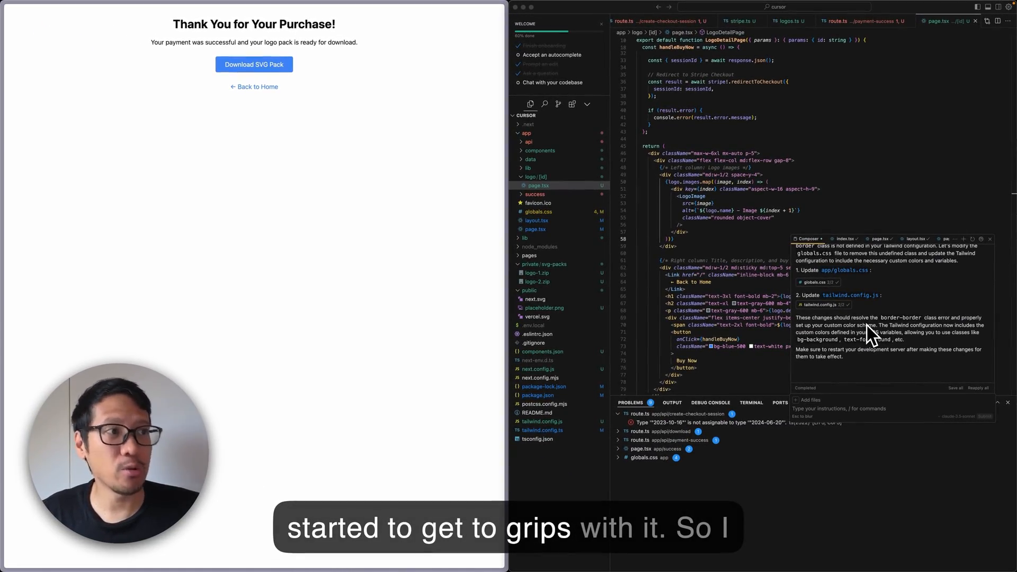
mouse_move(924, 283)
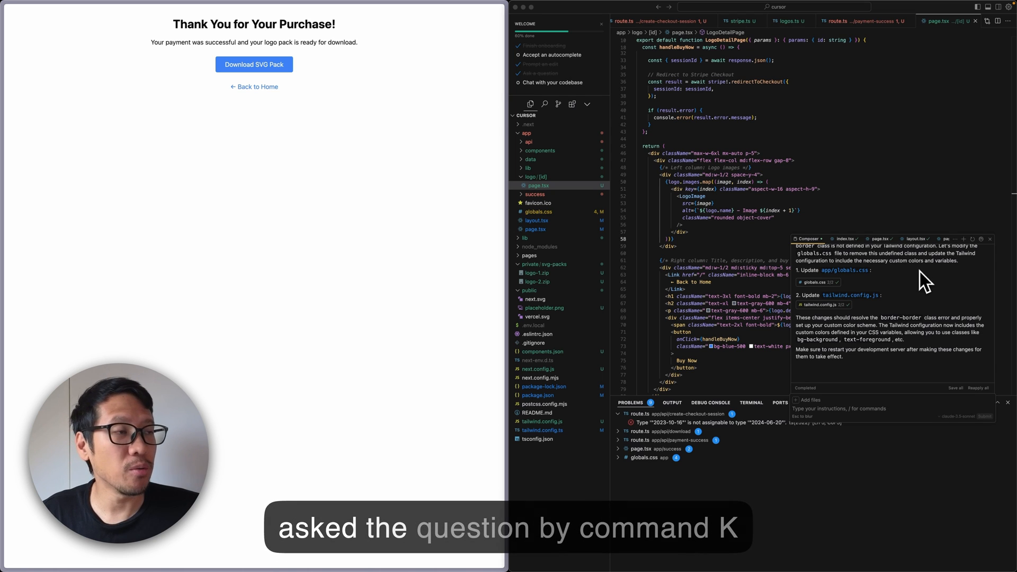
mouse_move(879, 308)
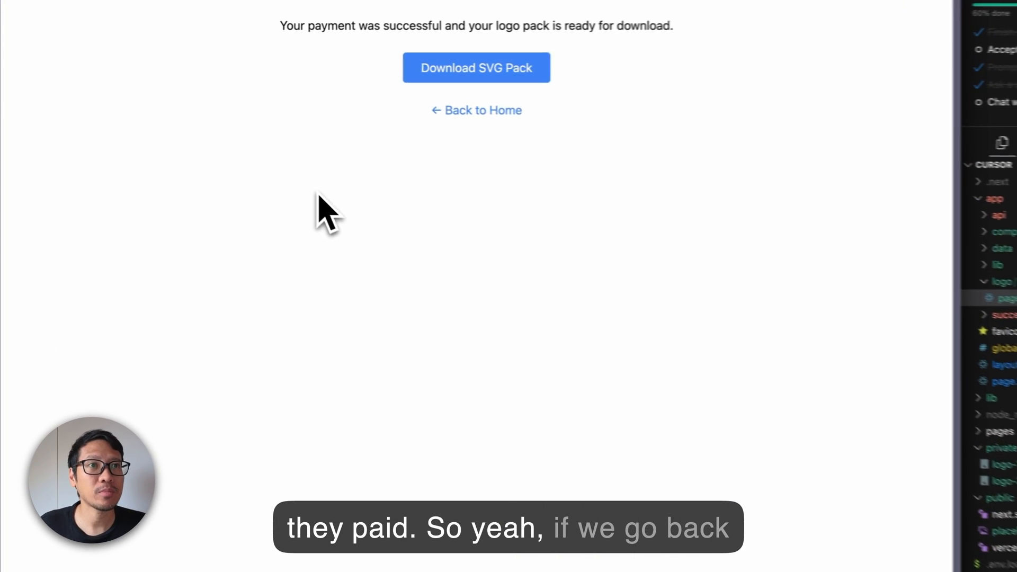
Return from the thank-you page to the store and reopen the Modern Leaf product page.
click(476, 110)
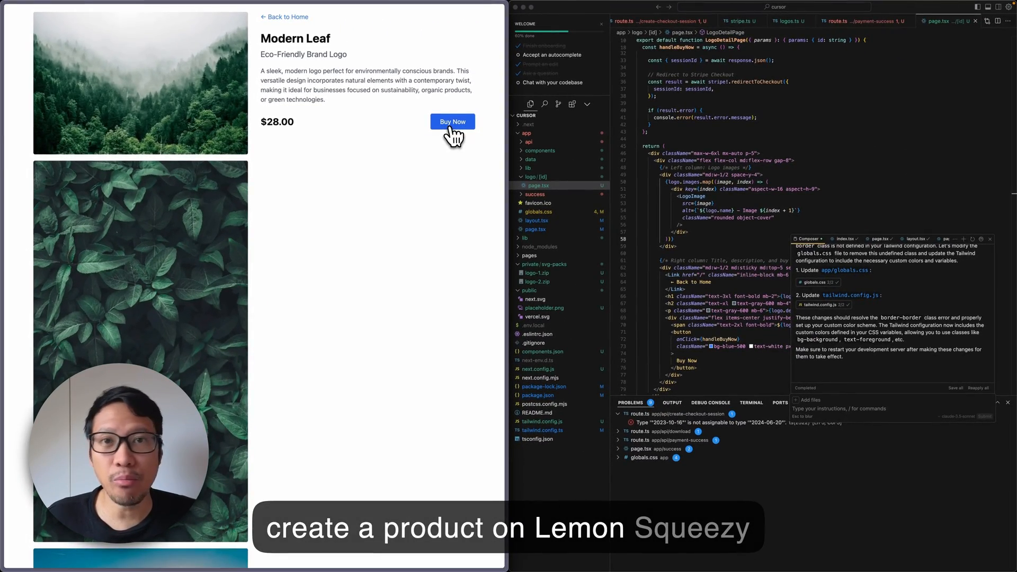
mouse_move(454, 133)
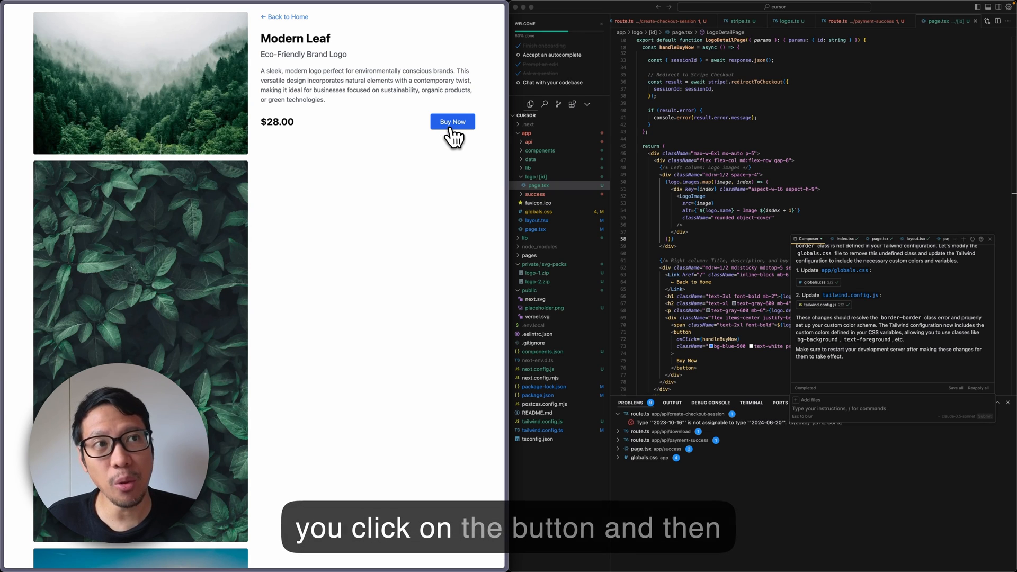
click(451, 121)
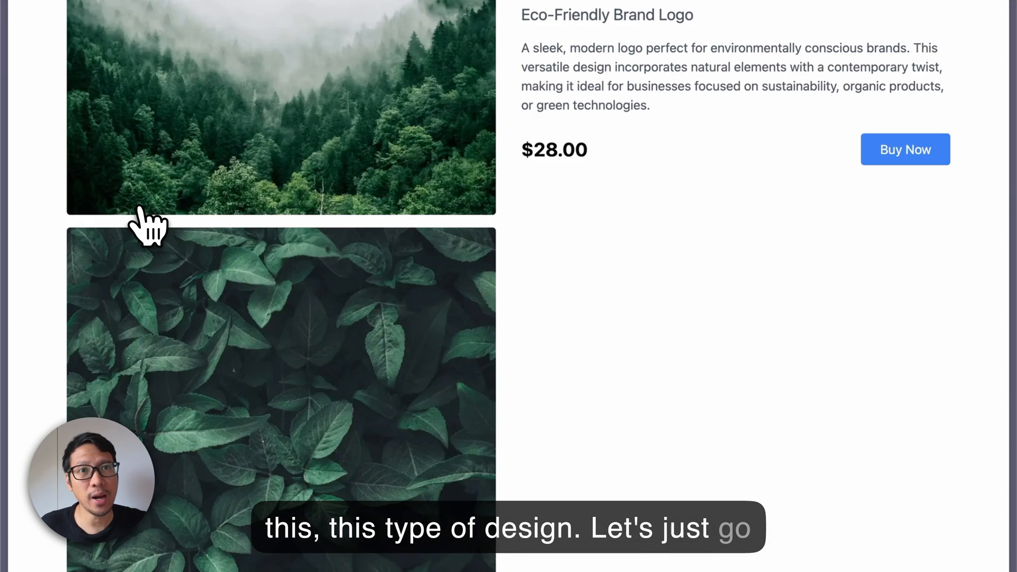
mouse_move(497, 272)
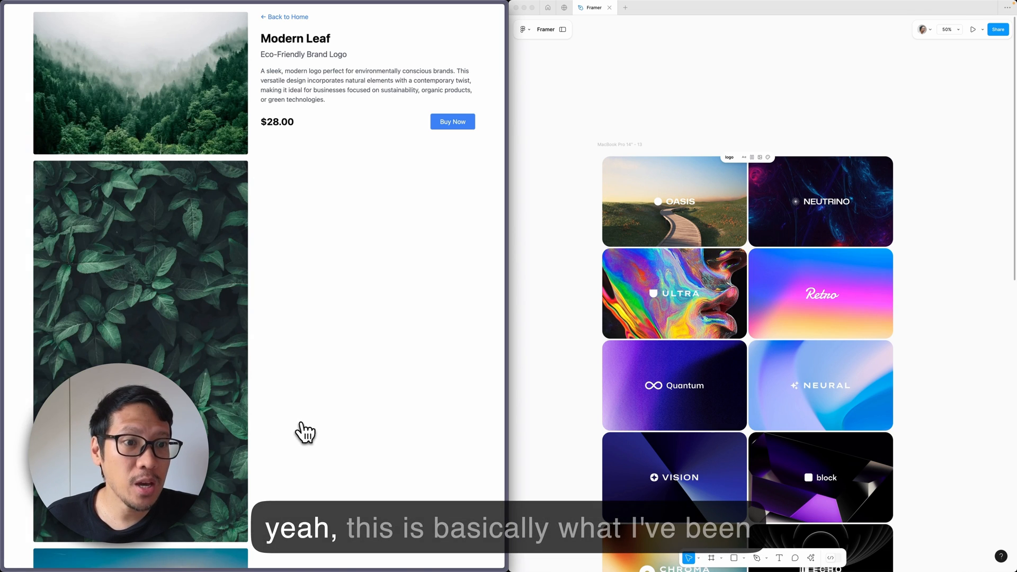
mouse_move(466, 387)
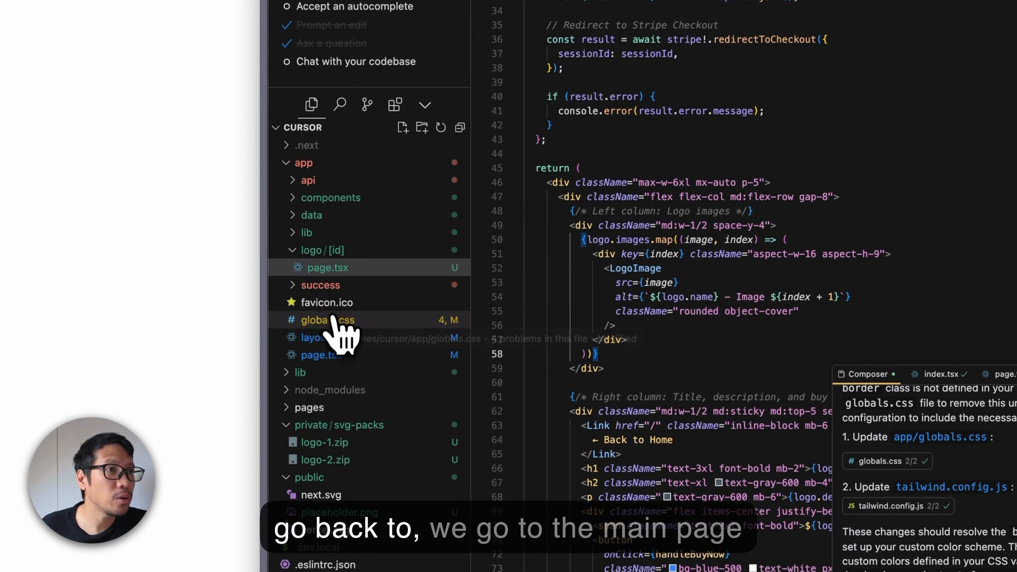
Open app/page.tsx and select the logo card div on lines 12–22.
click(326, 355)
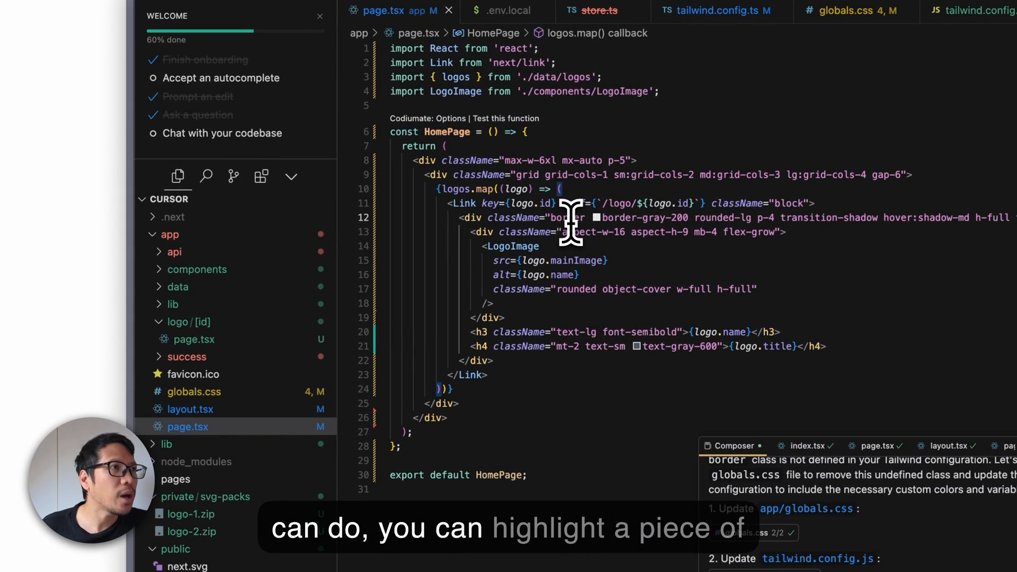
drag(564, 217, 512, 345)
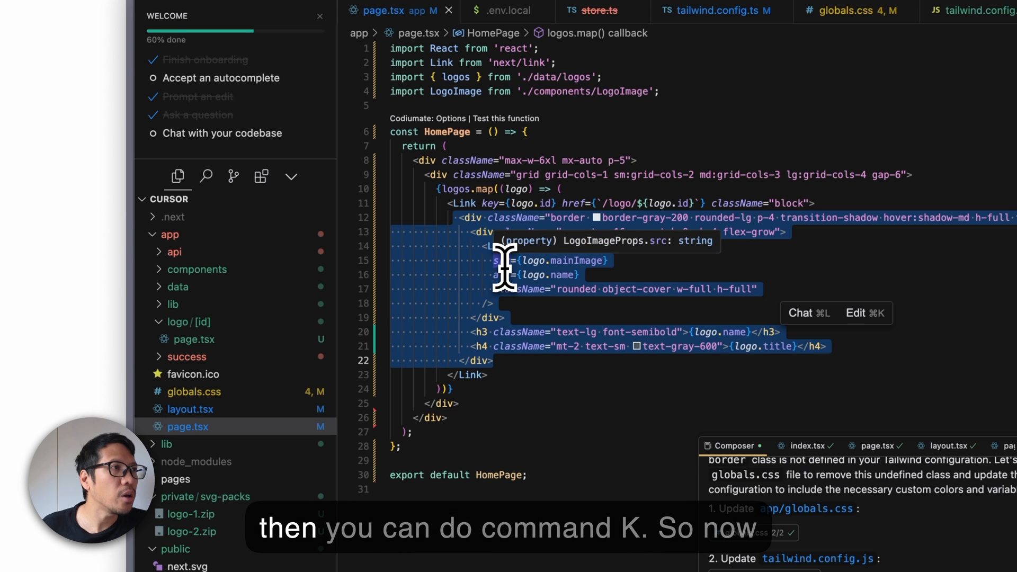
Prompt Cursor's Cmd+K inline AI on the selected card markup to make the cards full width.
key(cmd+k)
text(I would )
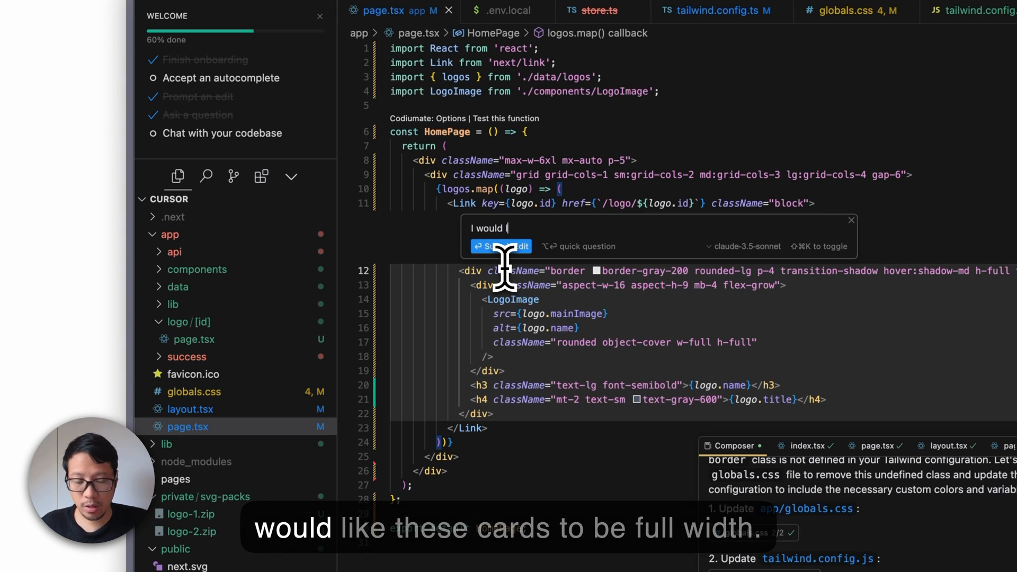
text(like this cards to be full width)
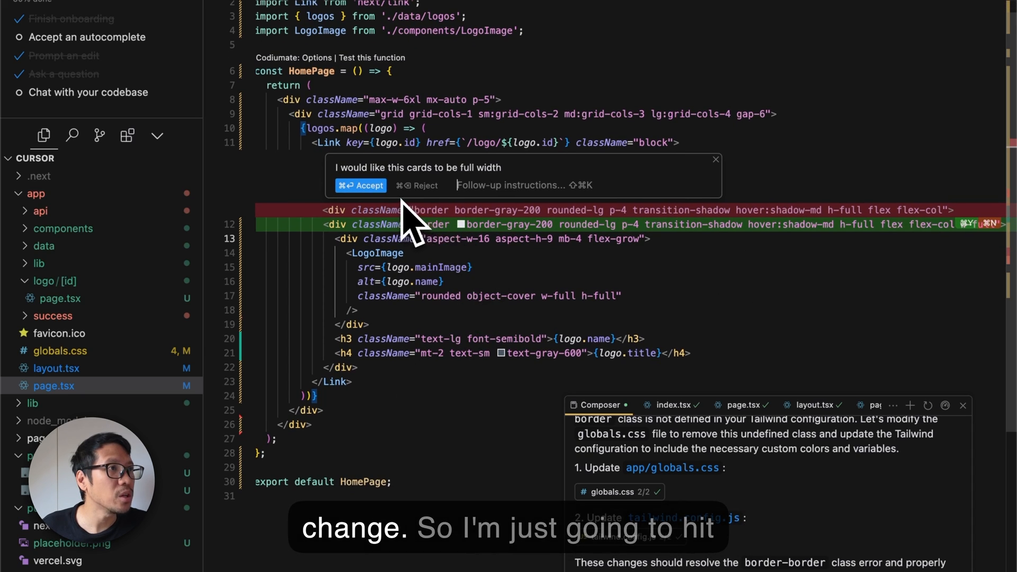
Accept the inline diff adding w-full to the logo card container.
click(361, 188)
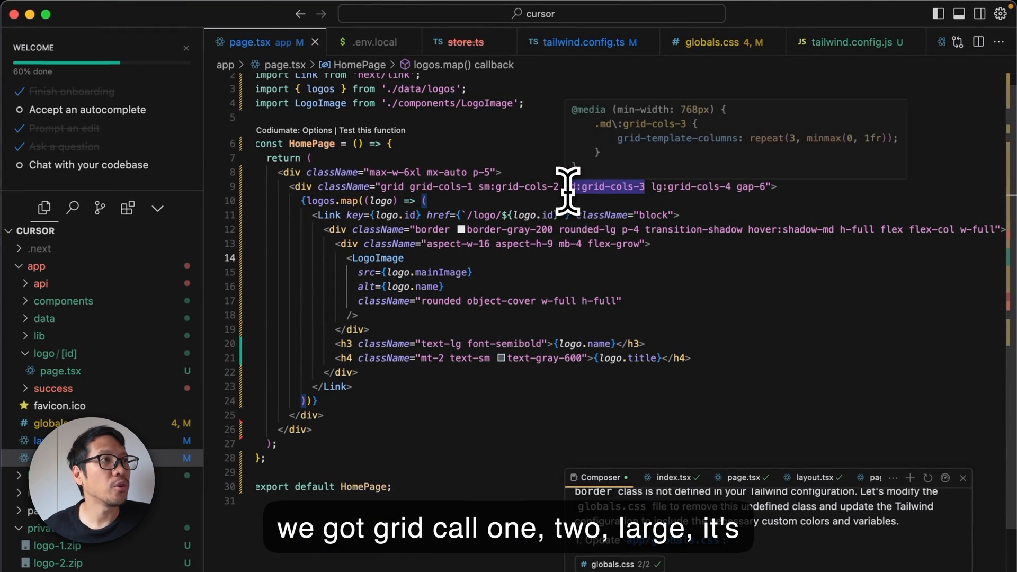
mouse_move(655, 324)
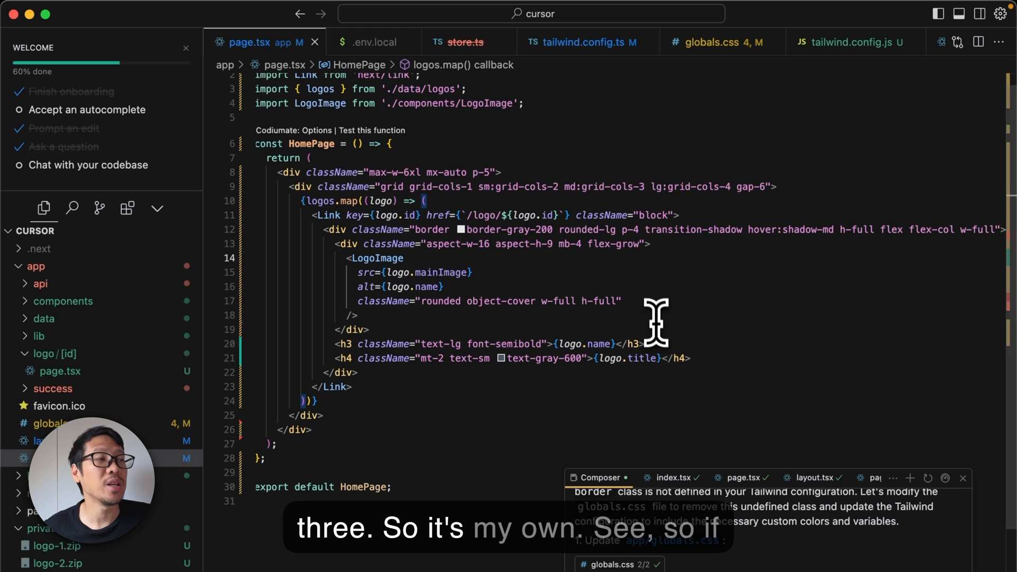
mouse_move(587, 214)
text(I would like)
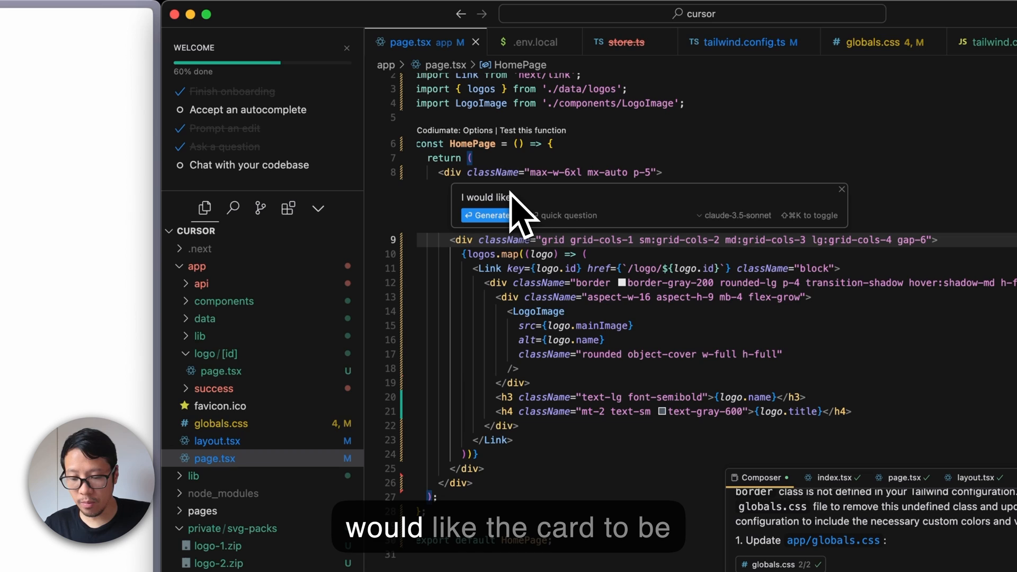
Request a two-column desktop, one-column mobile grid from the inline AI and generate it.
text(the cards to be)
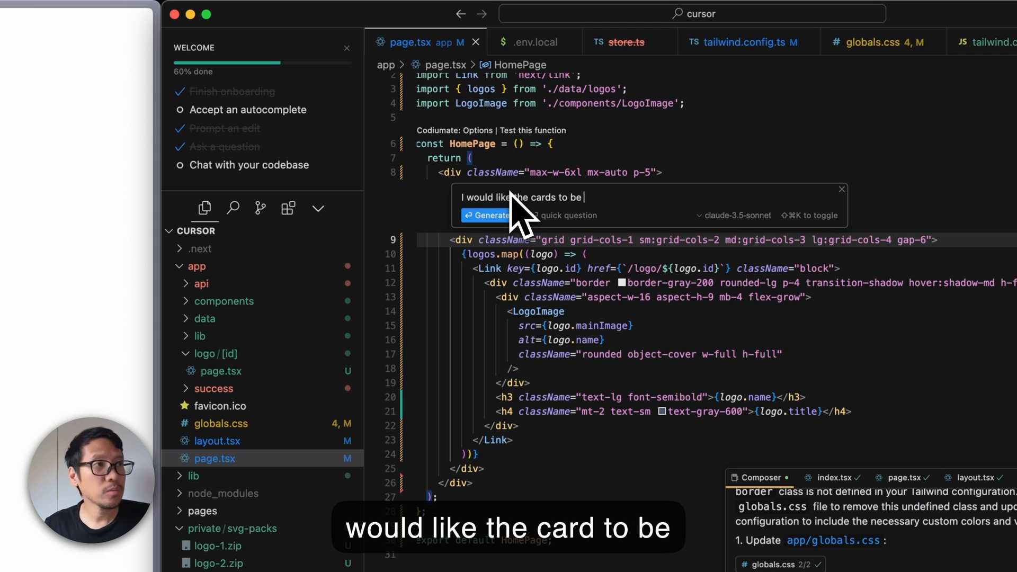
text(columns of 2 o)
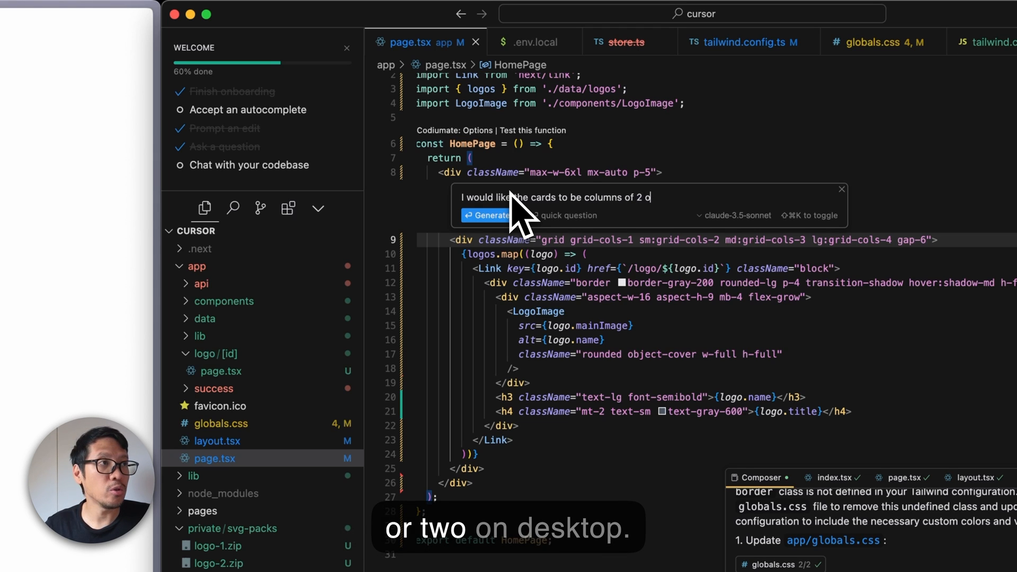
text(n destop and then on mobile, it will be one)
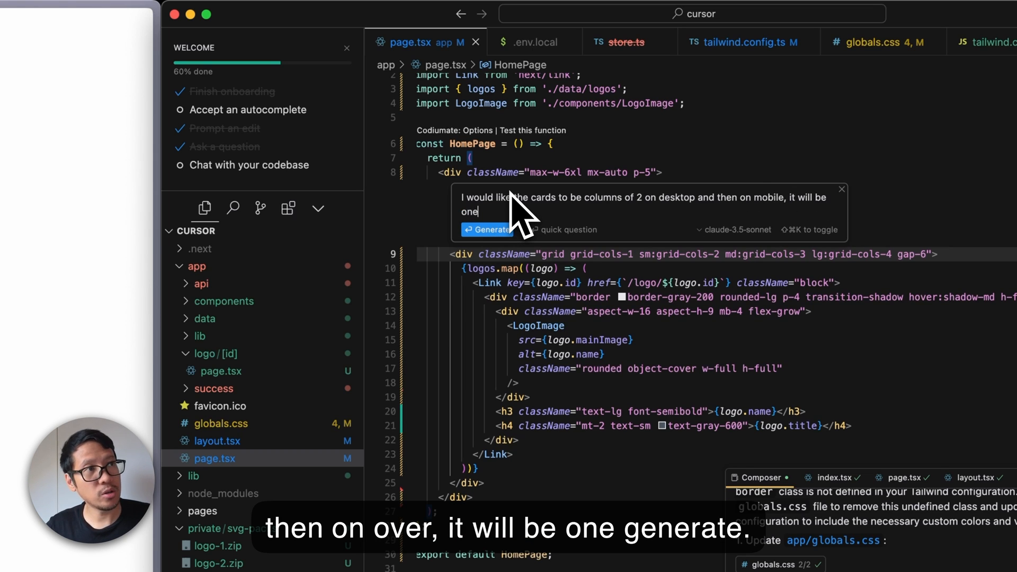
click(486, 229)
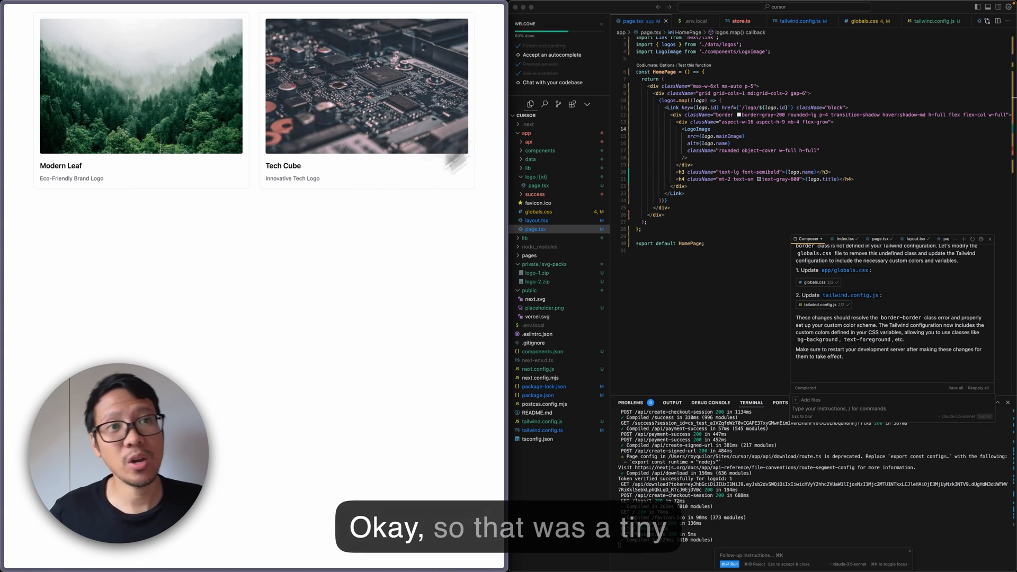
mouse_move(332, 272)
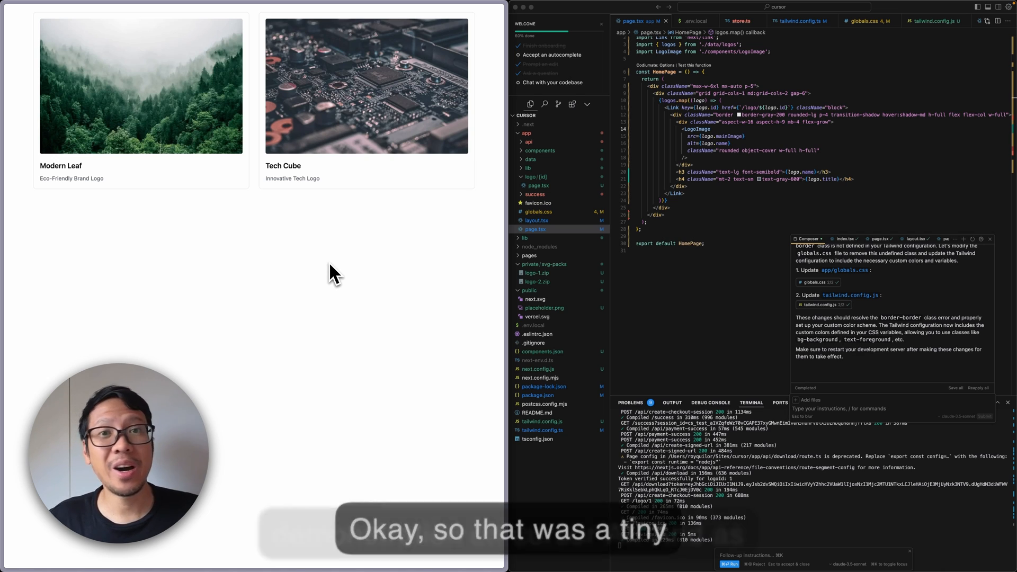